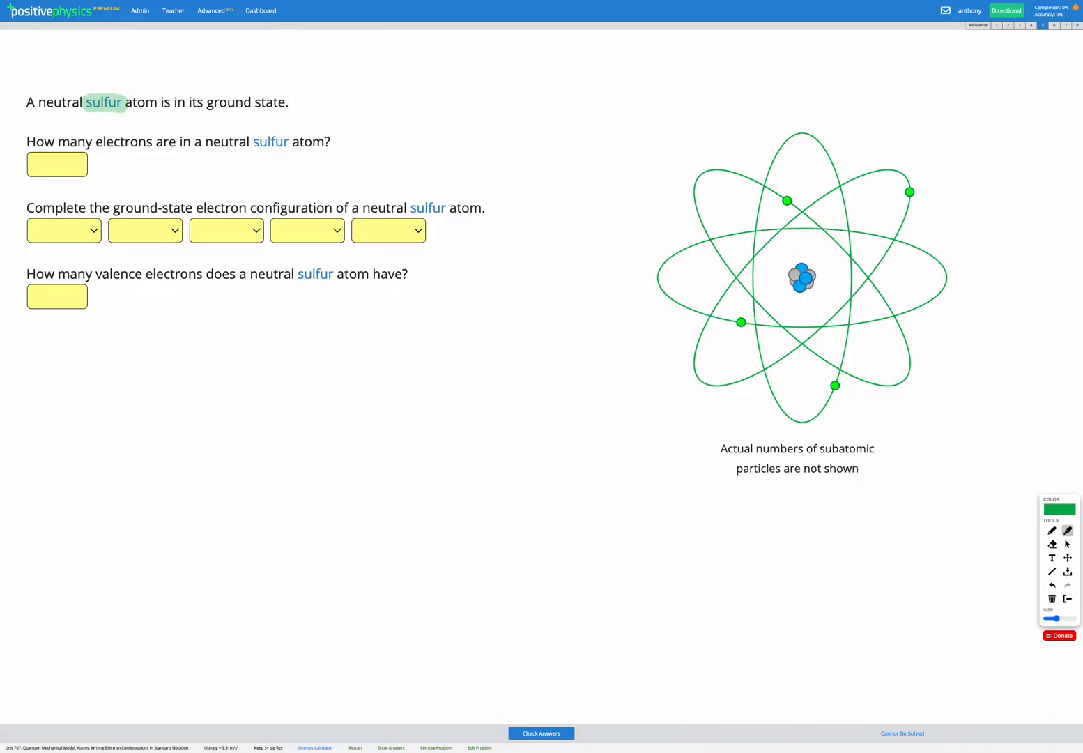
Step: Enter 16 as the sulfur electron count and submit it for checking
click(977, 25)
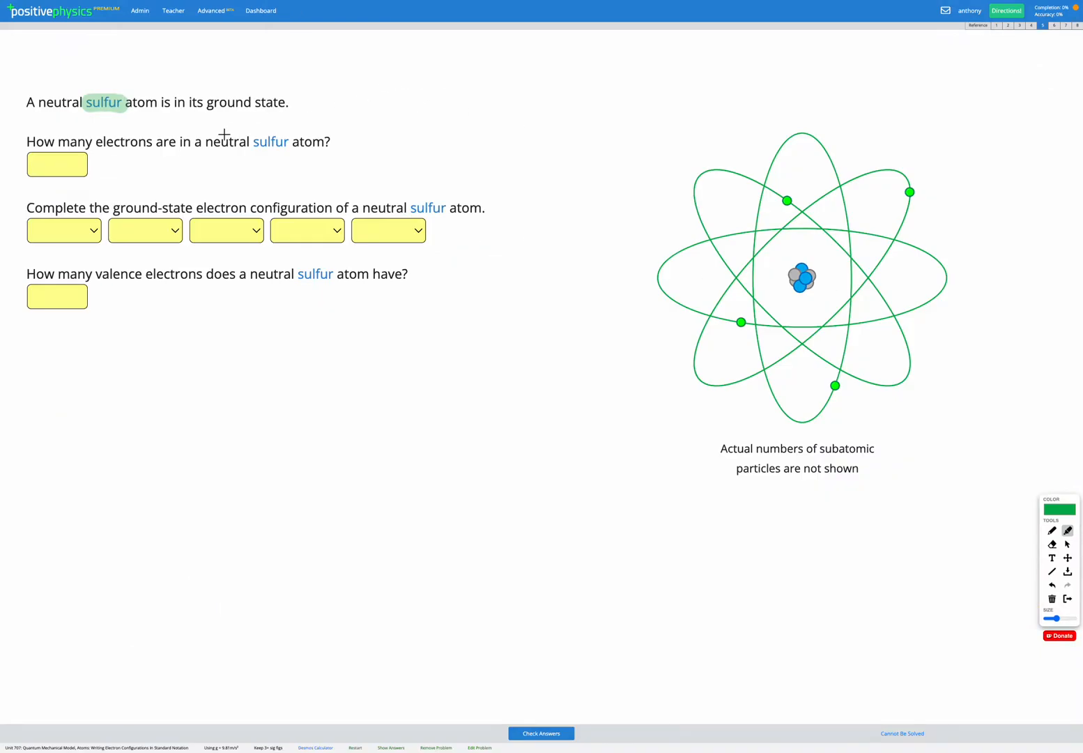
mouse_move(308, 150)
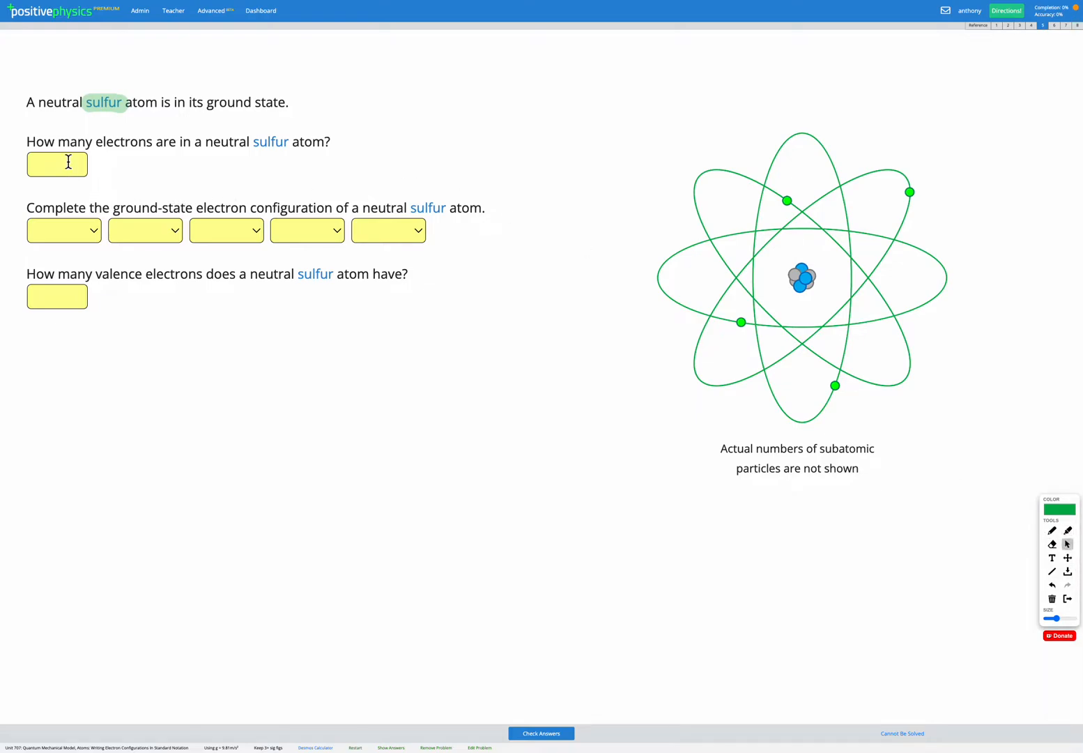
text(16)
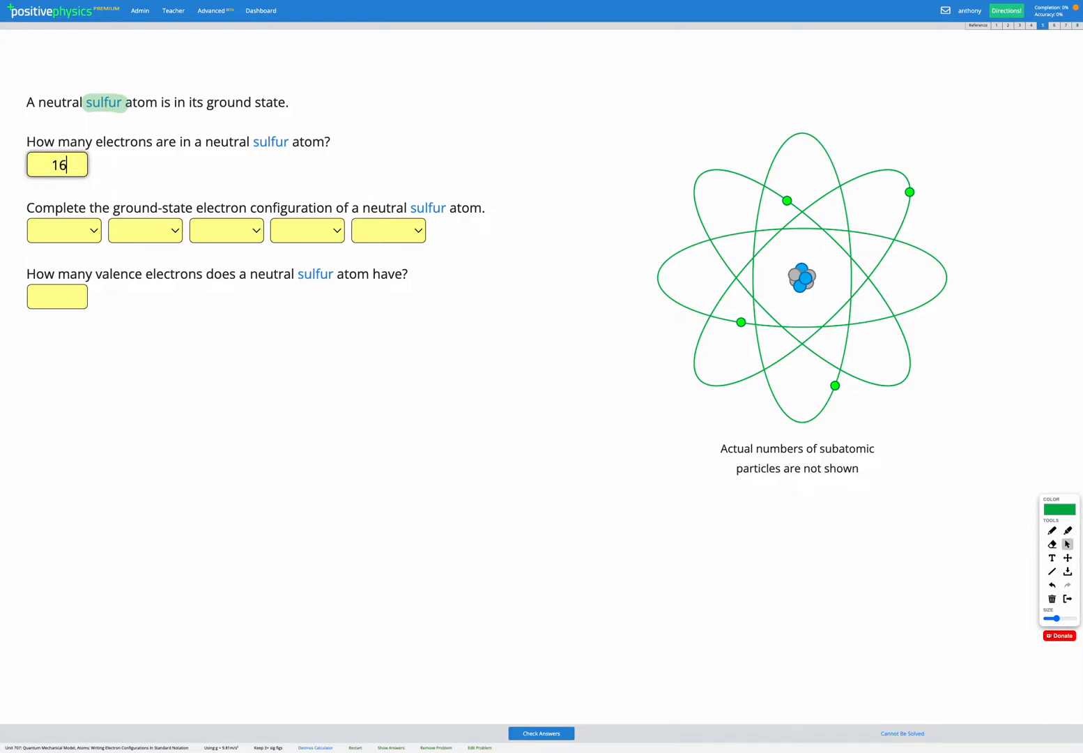
click(541, 732)
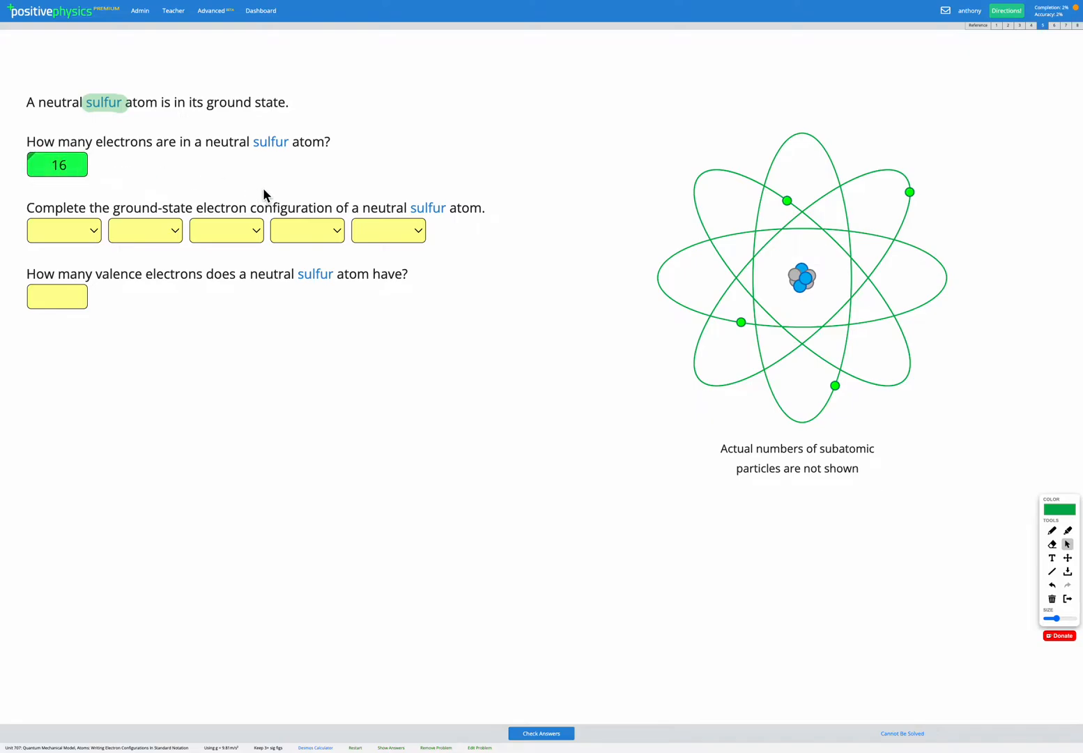
mouse_move(914, 502)
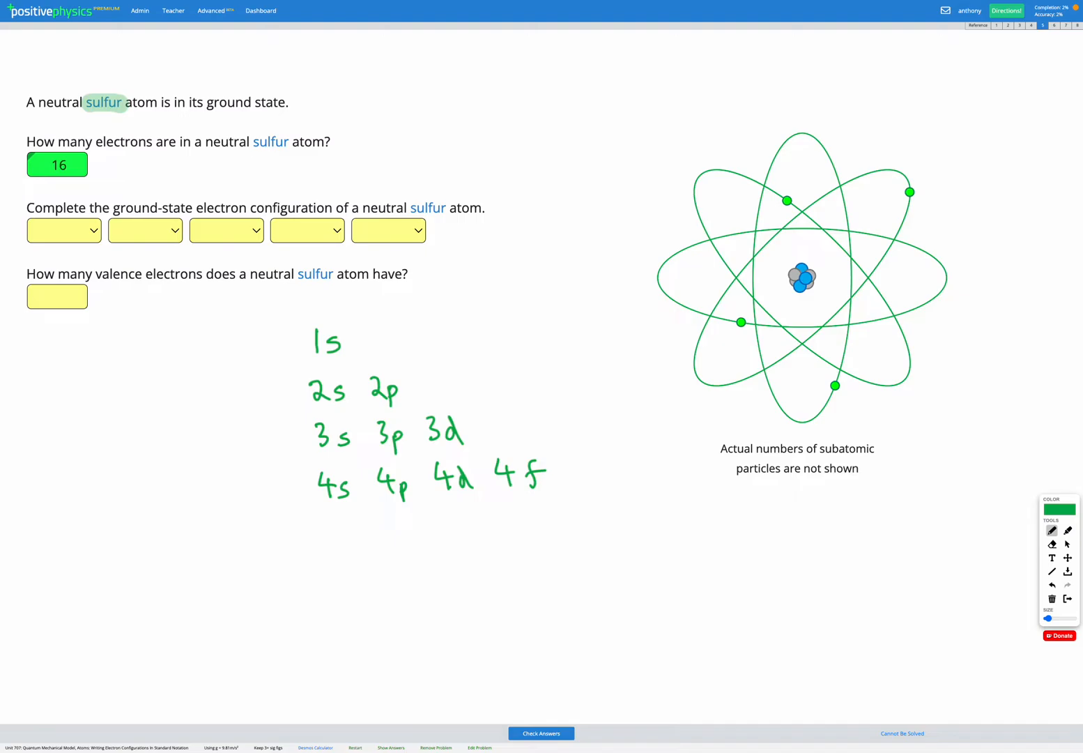
mouse_move(330, 521)
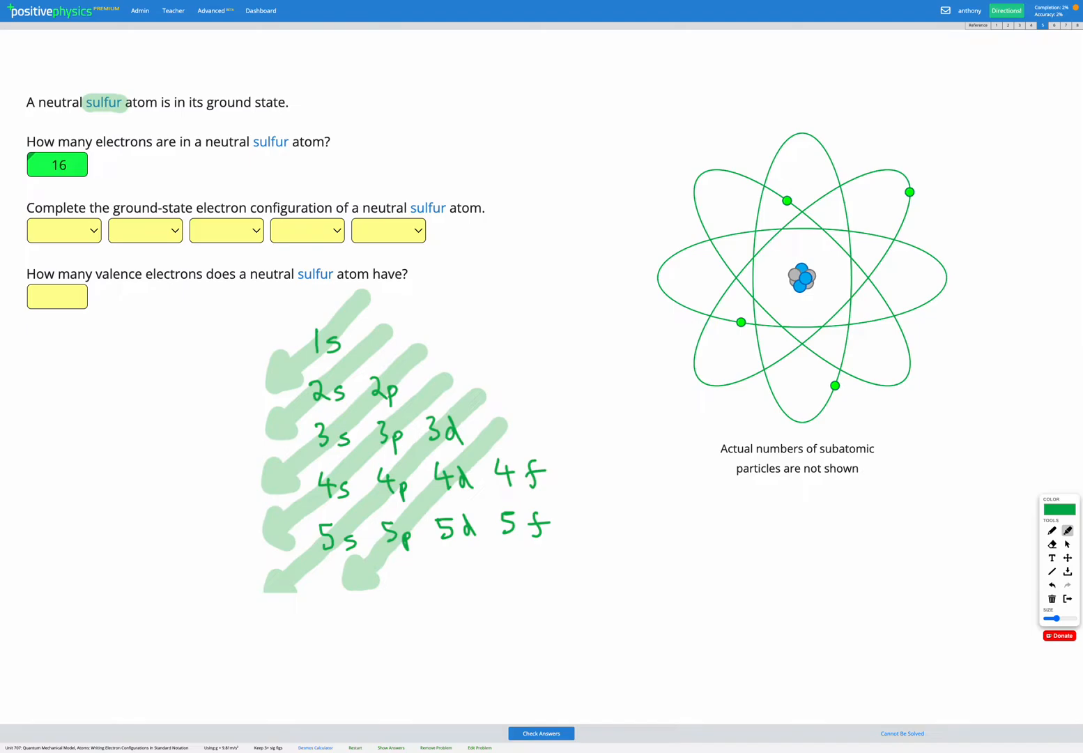
mouse_move(839, 335)
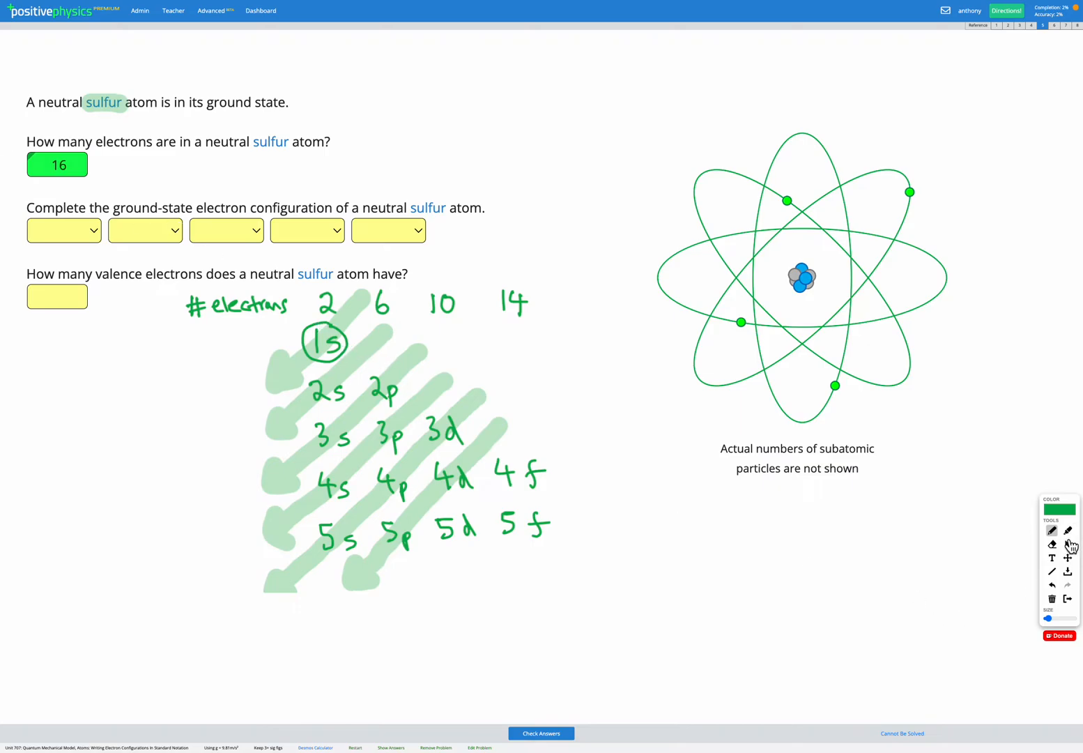
click(64, 230)
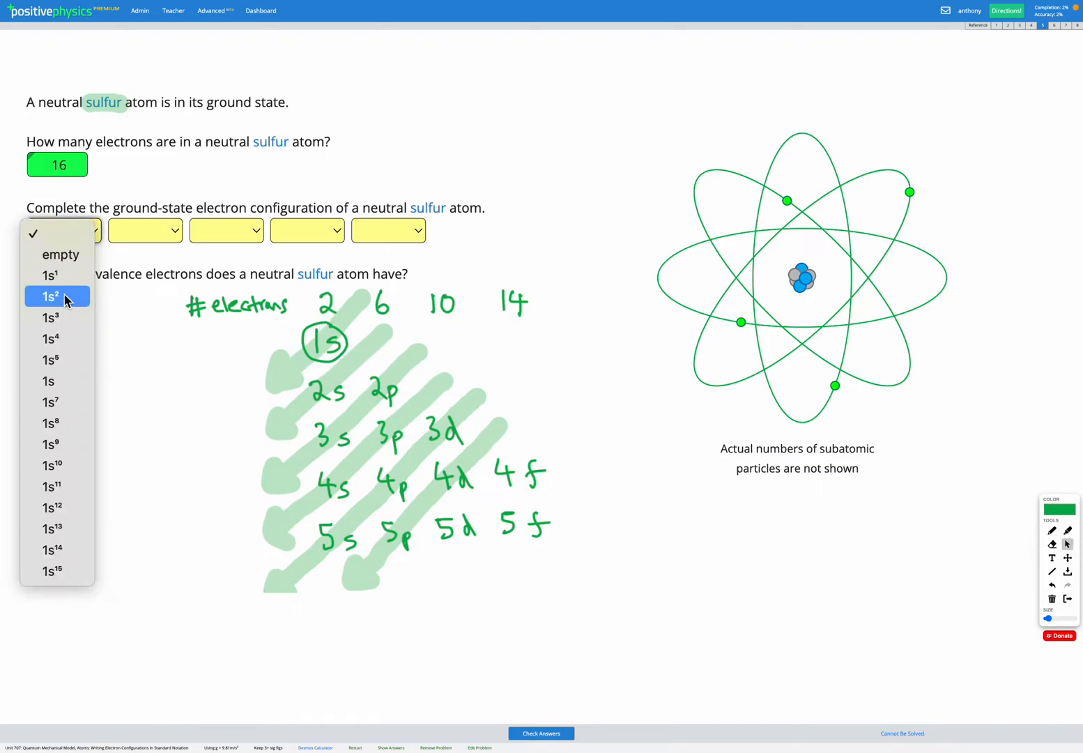
mouse_move(297, 337)
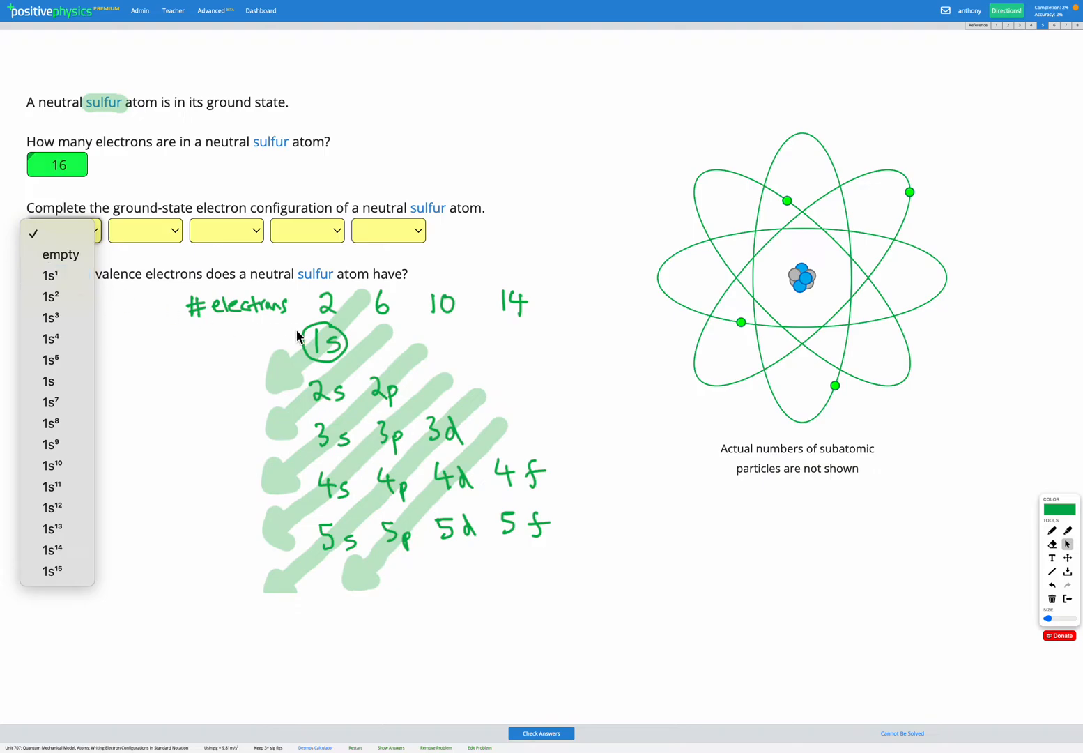
mouse_move(57, 296)
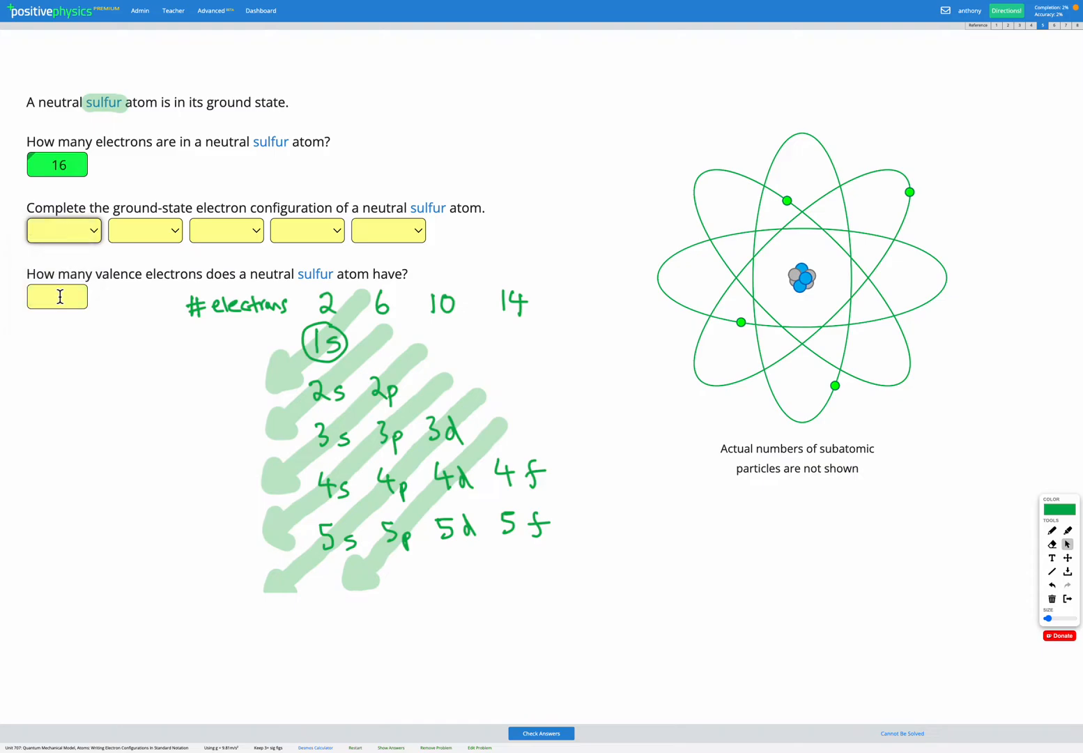
click(64, 230)
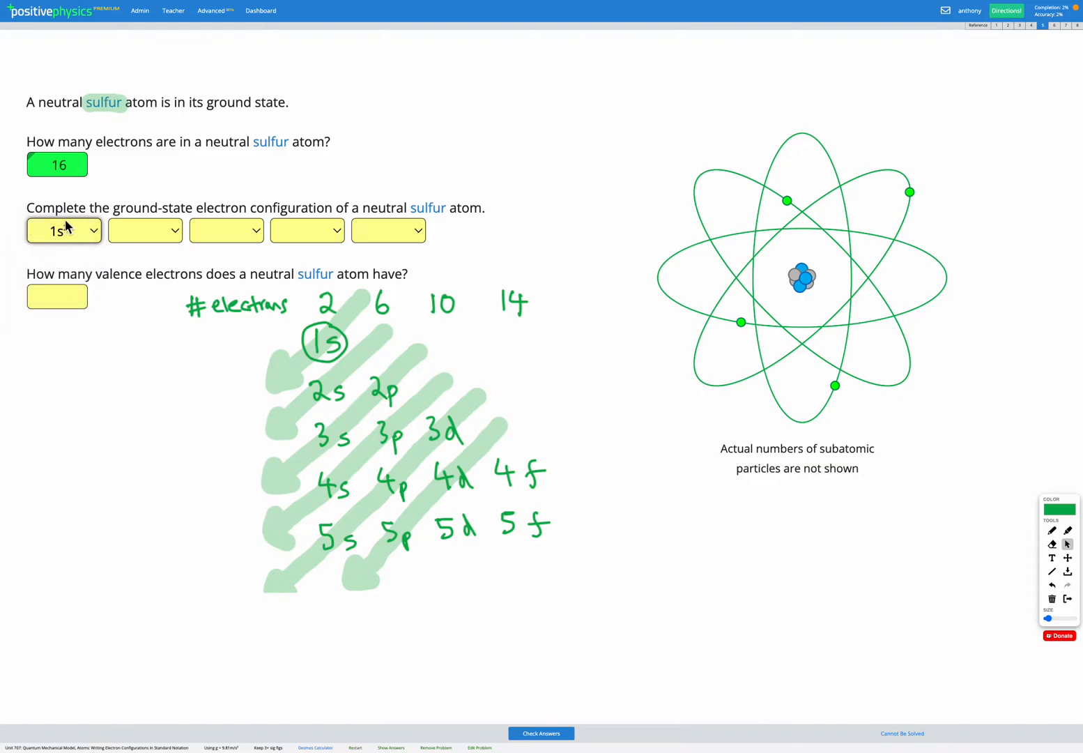
click(64, 231)
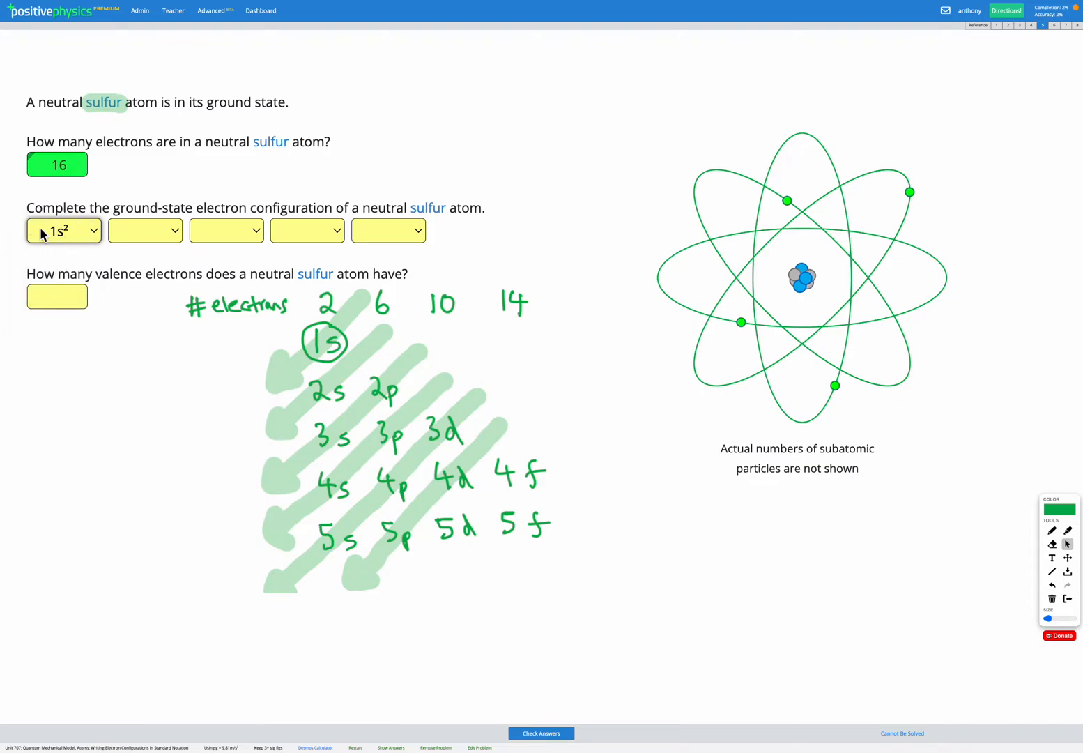
mouse_move(73, 245)
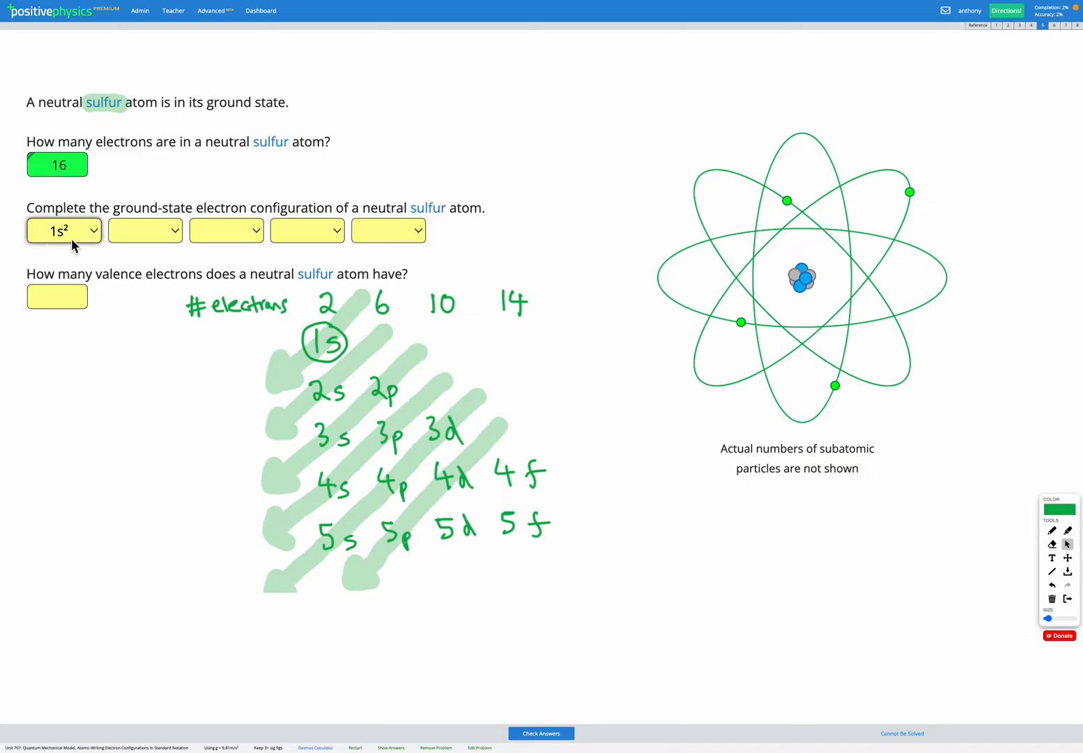
click(64, 230)
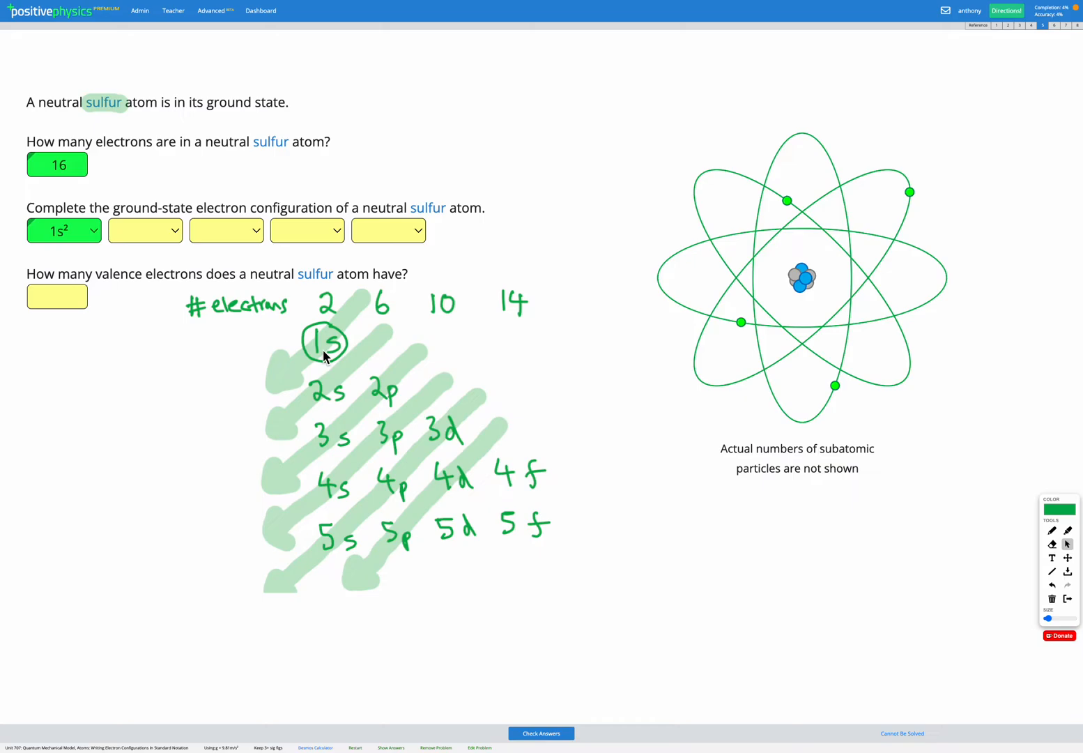
mouse_move(342, 383)
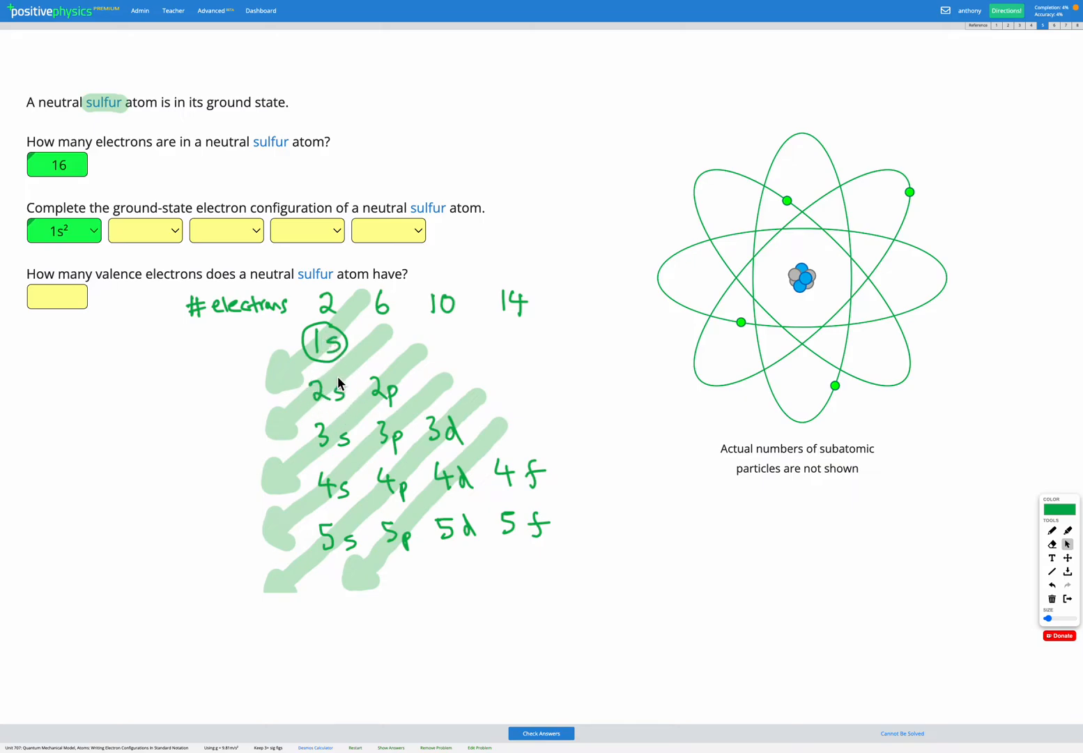
mouse_move(337, 406)
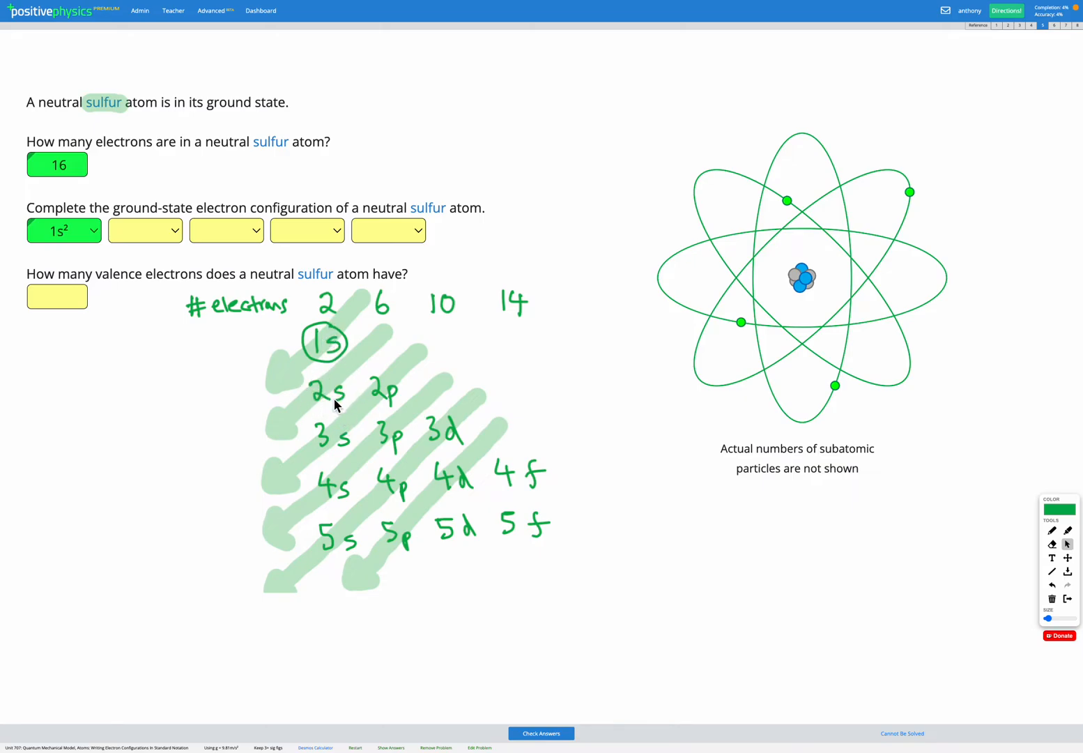
mouse_move(328, 317)
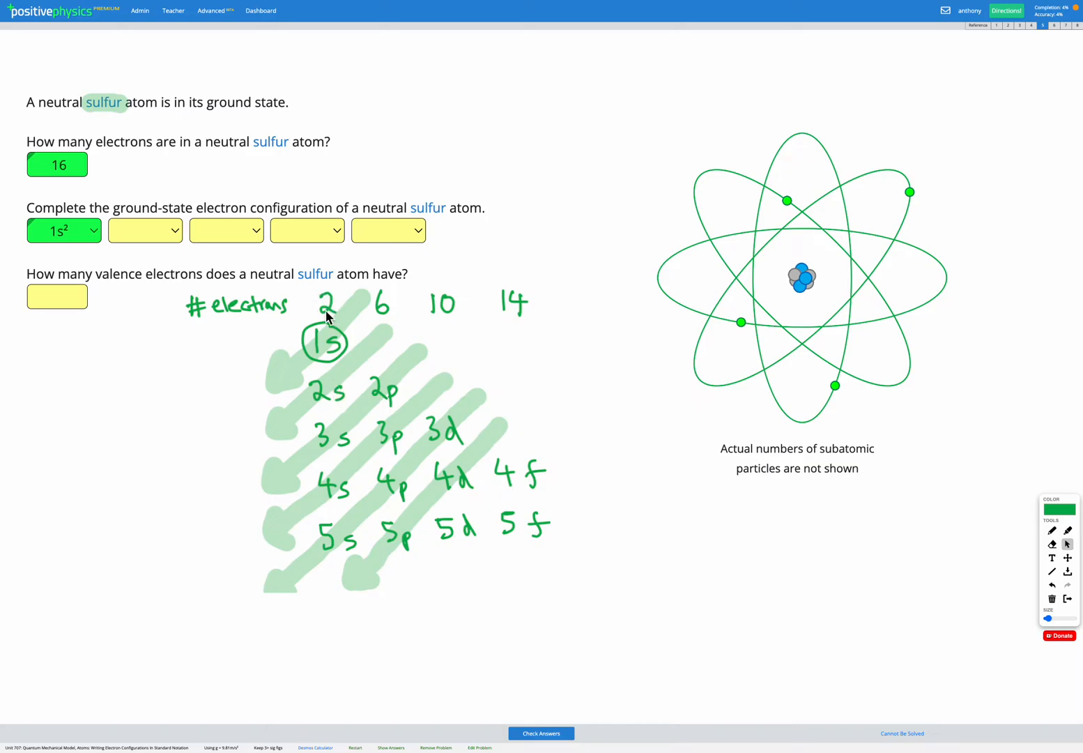
click(145, 230)
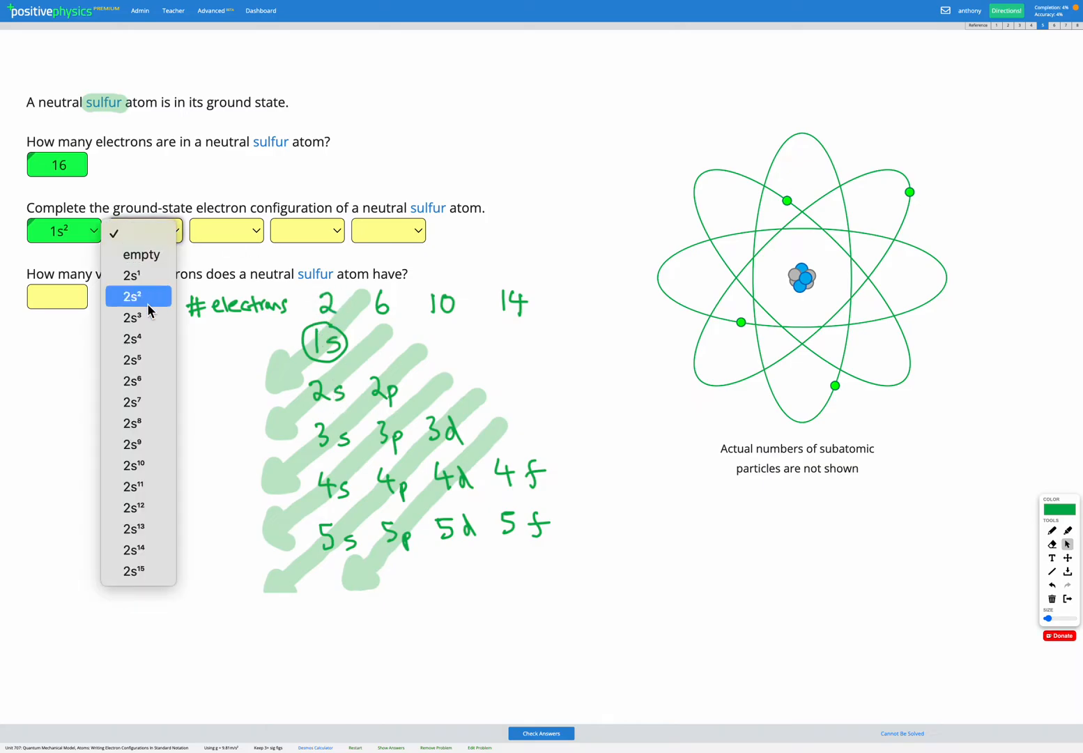
mouse_move(57, 174)
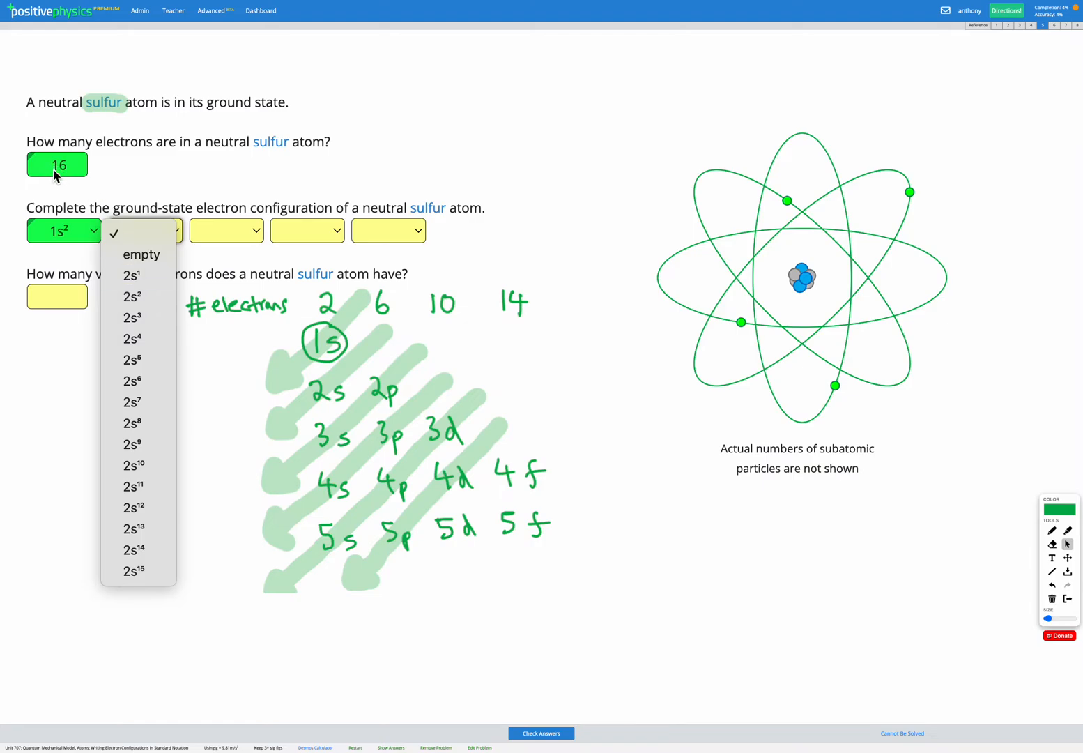
mouse_move(140, 254)
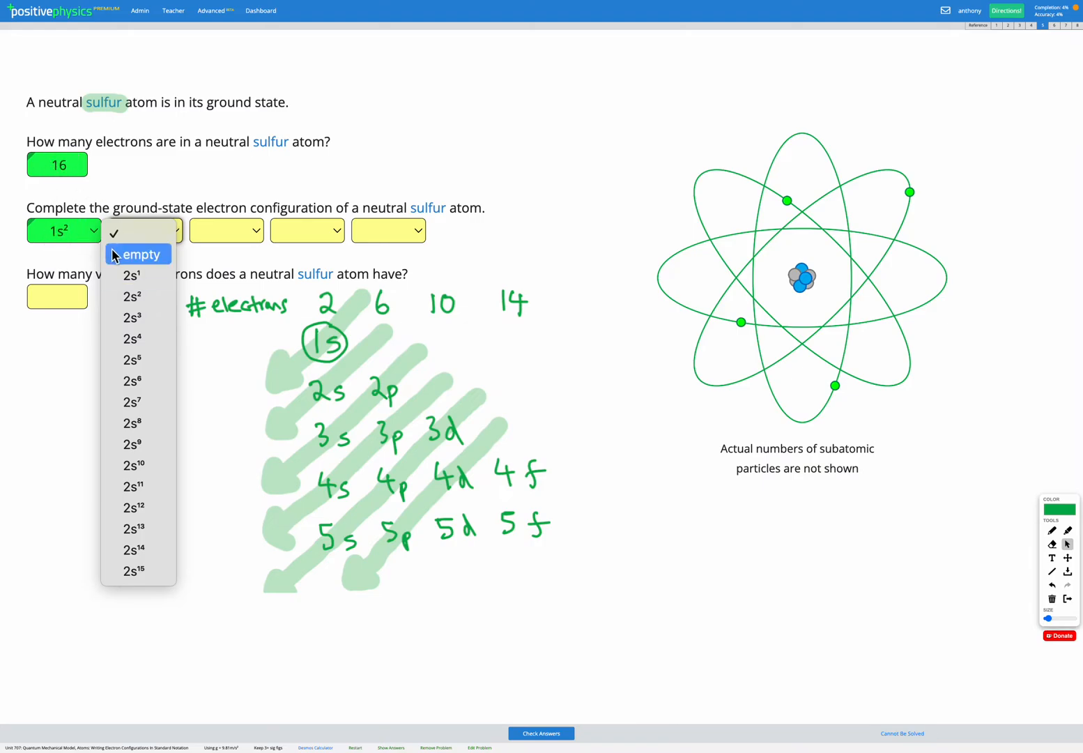
mouse_move(143, 296)
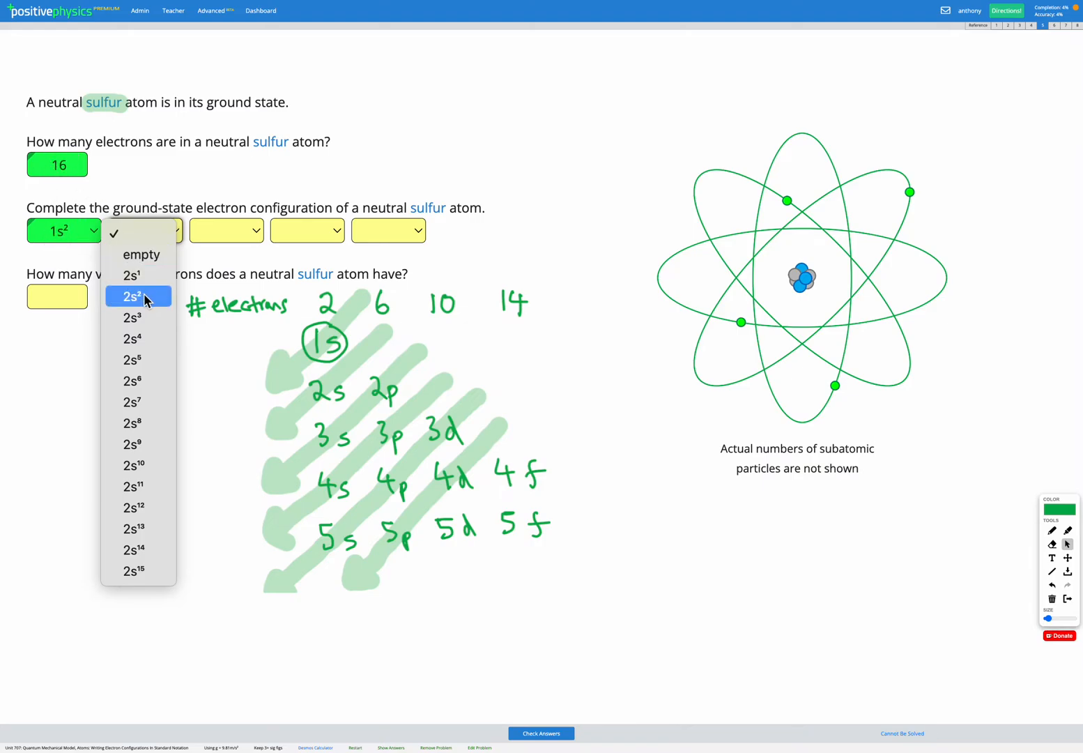
click(137, 297)
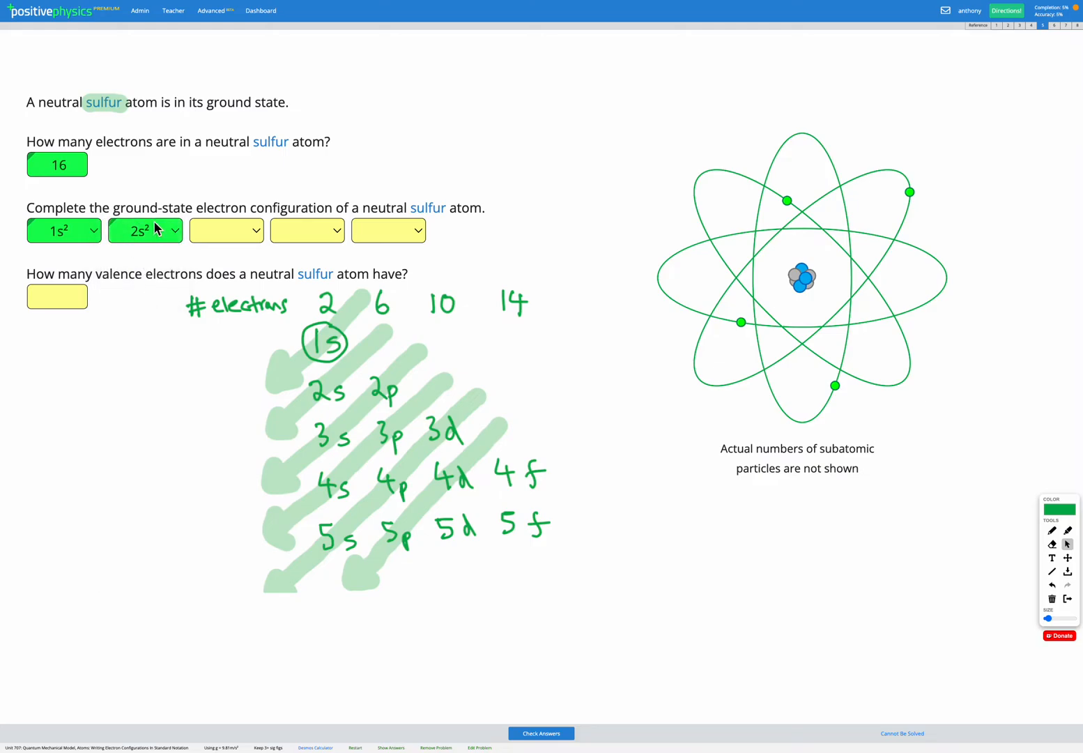
mouse_move(161, 249)
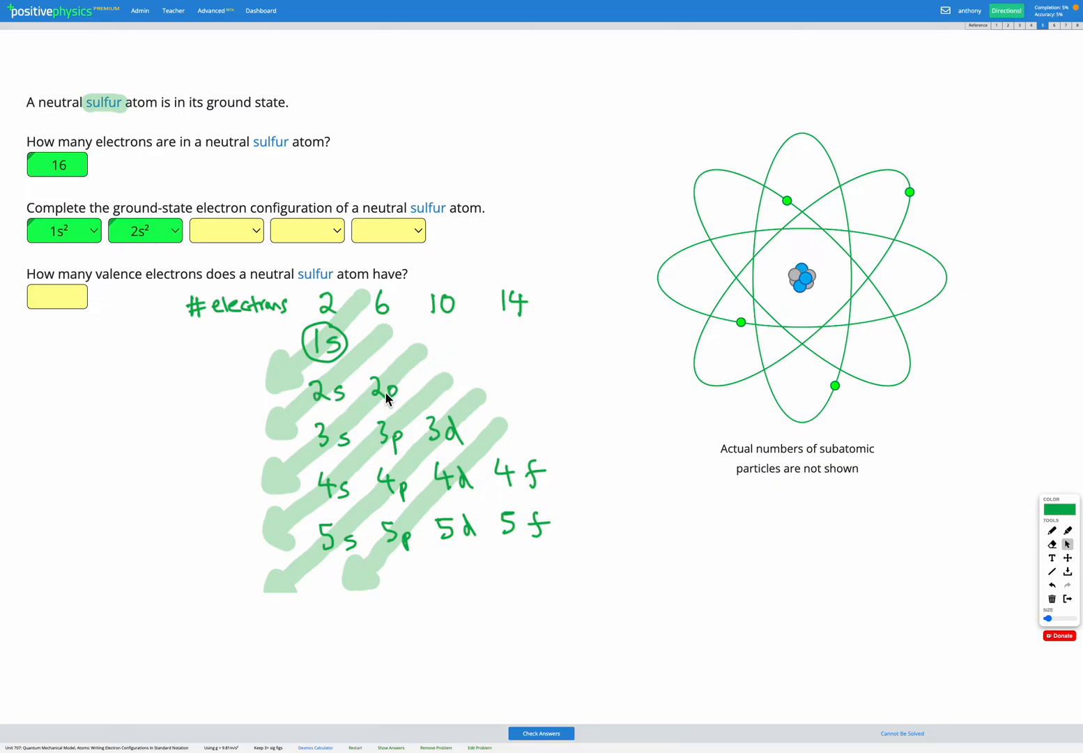
mouse_move(283, 465)
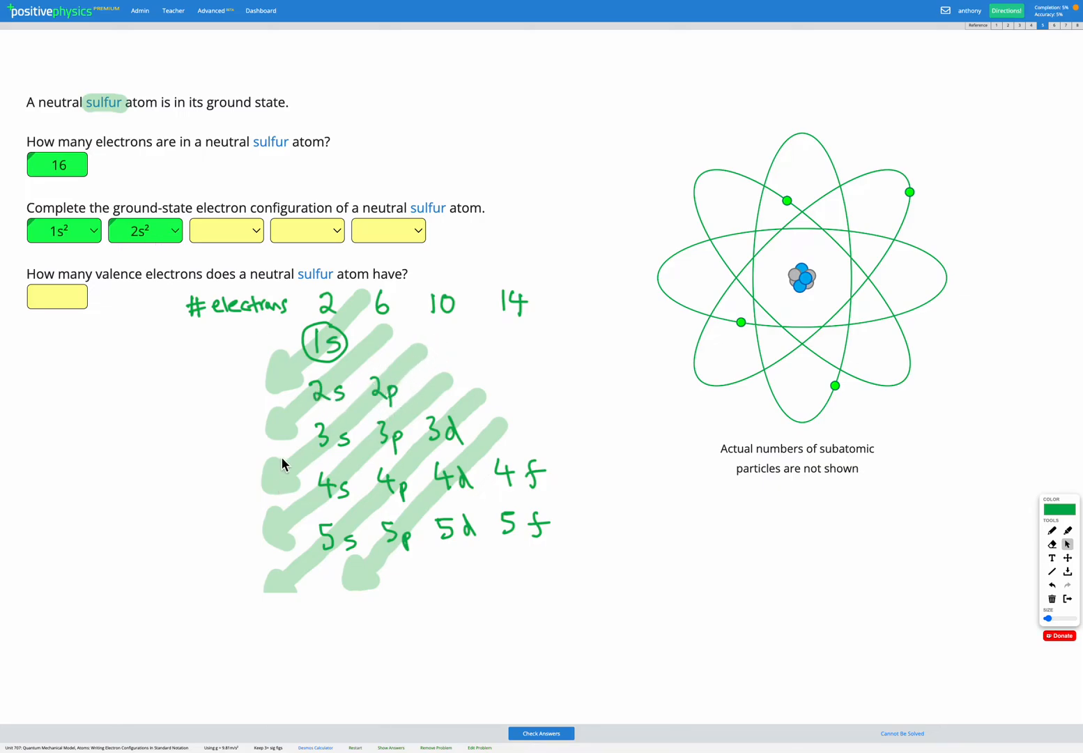
mouse_move(59, 145)
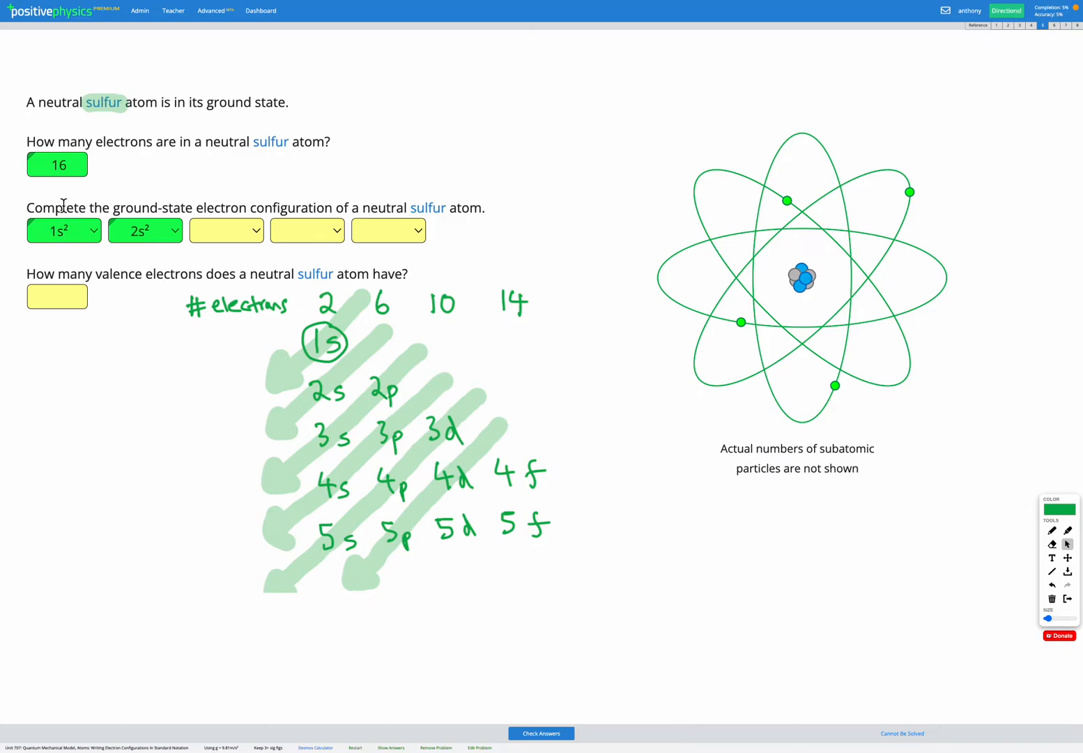
mouse_move(81, 263)
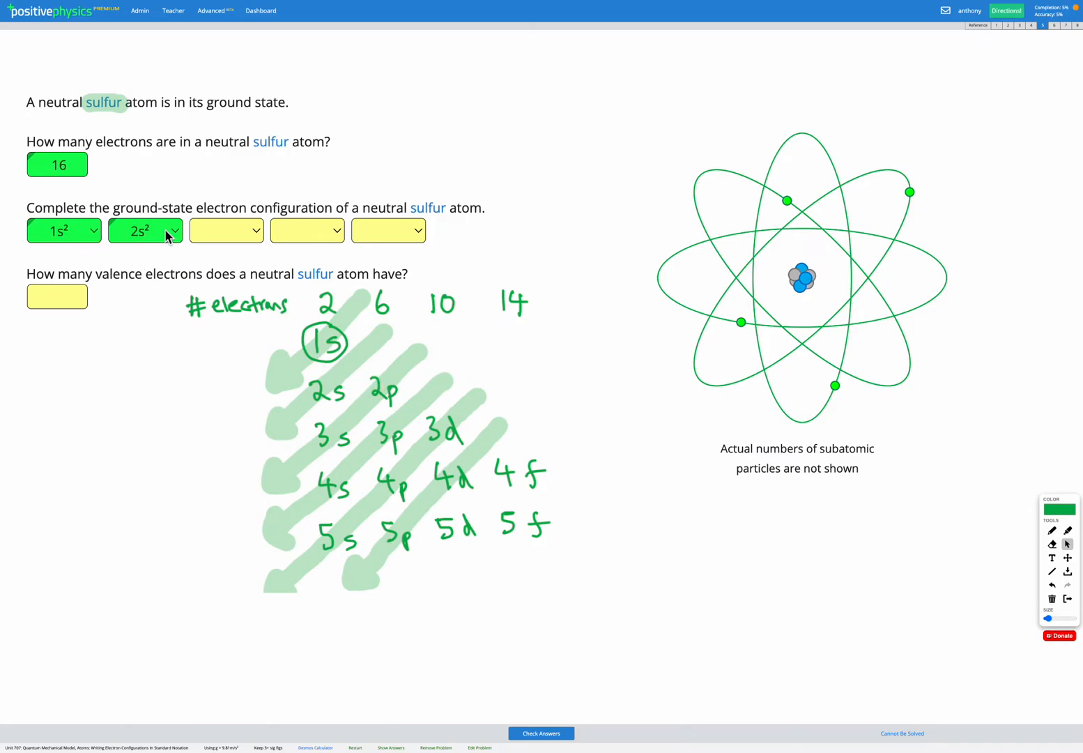
mouse_move(19, 161)
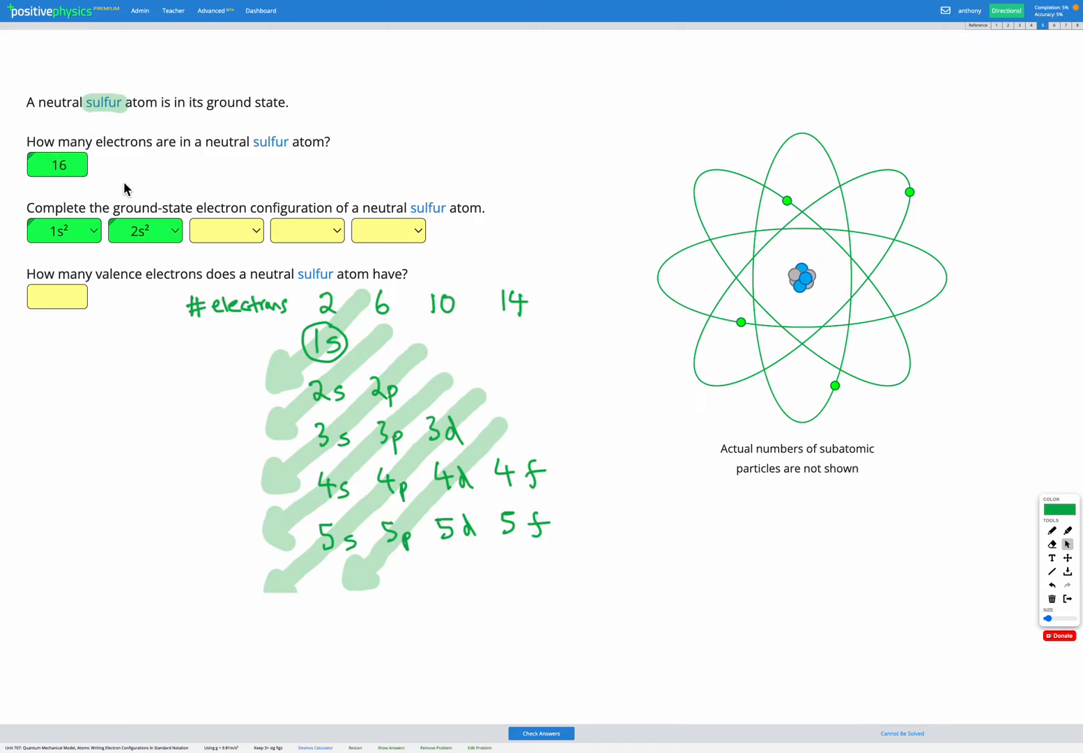
Step: Choose 2p⁶ in the third electron configuration slot
click(226, 230)
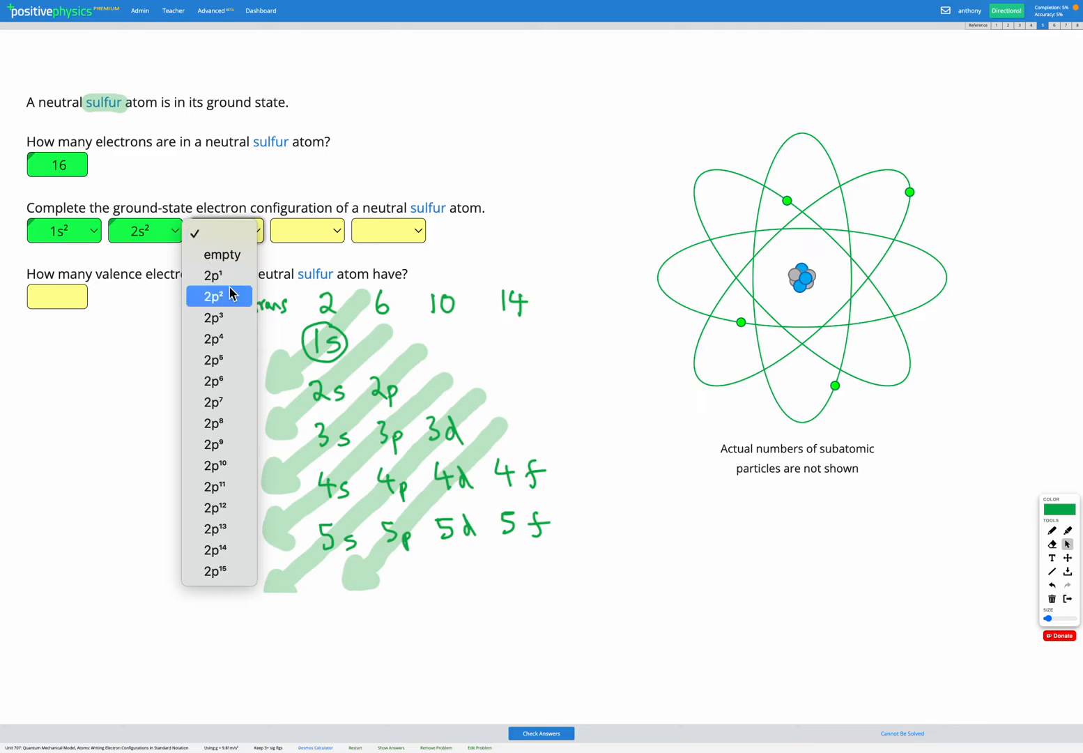
mouse_move(232, 359)
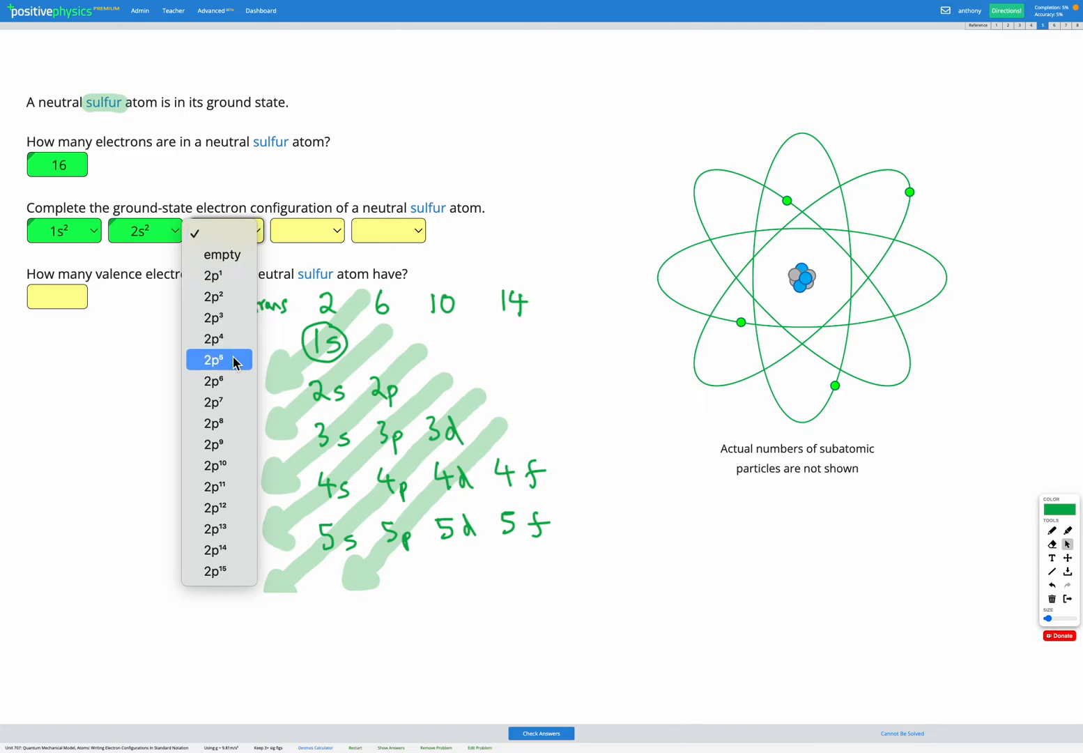
click(213, 381)
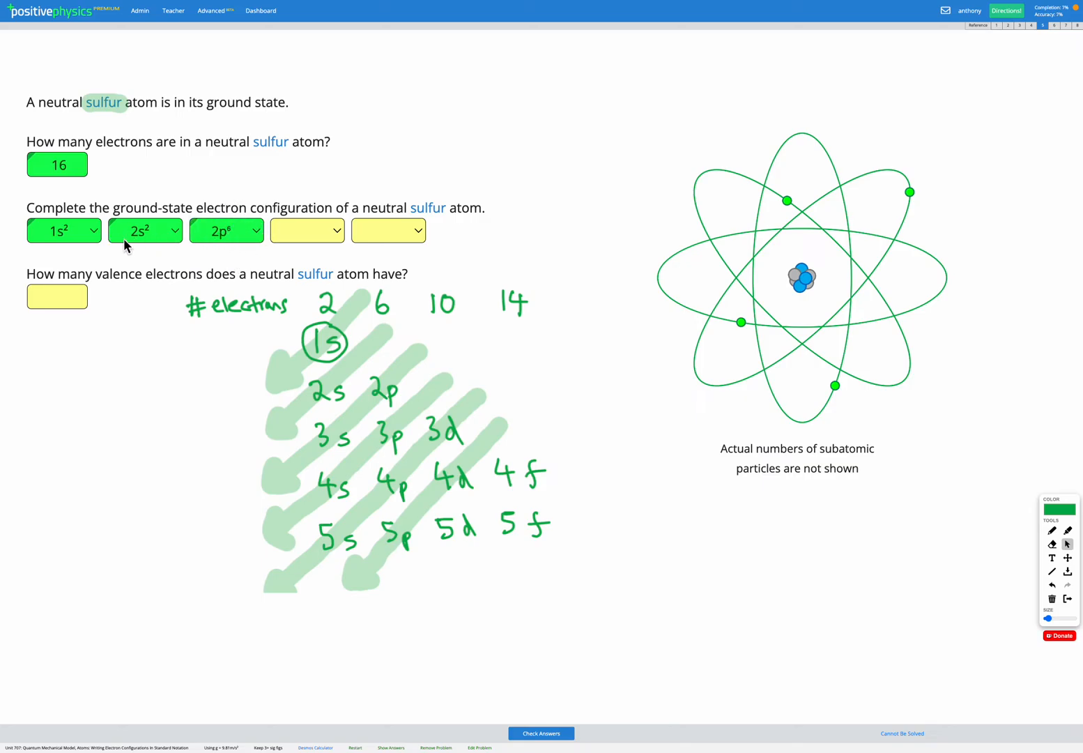
mouse_move(223, 191)
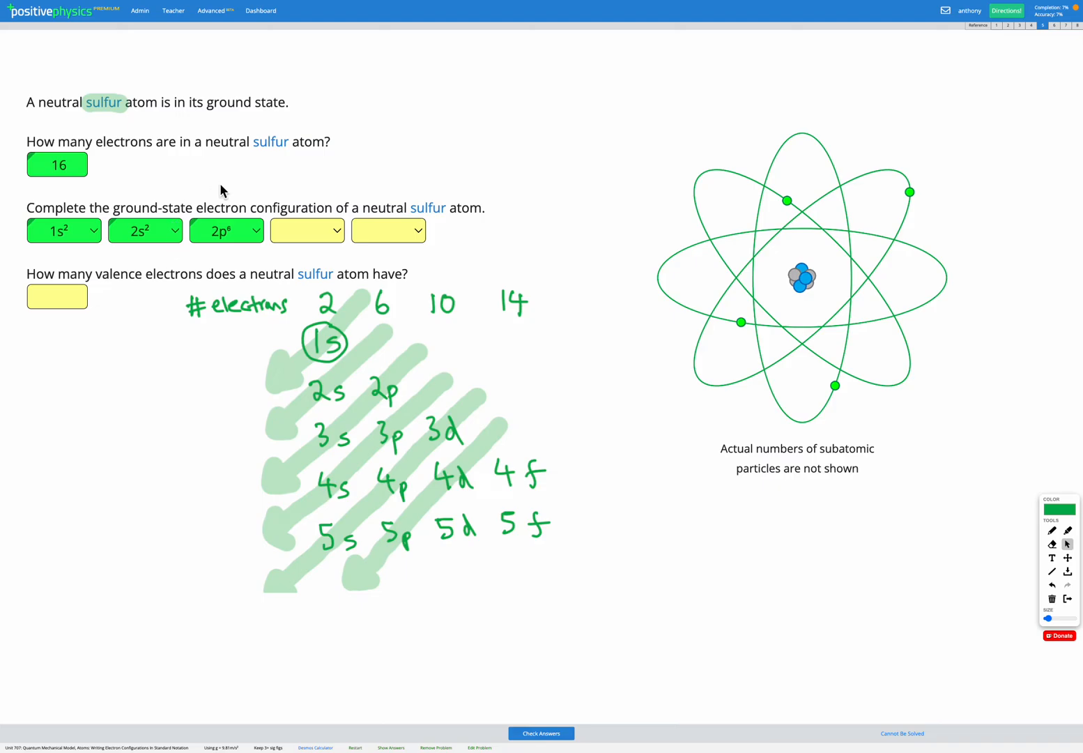
mouse_move(83, 125)
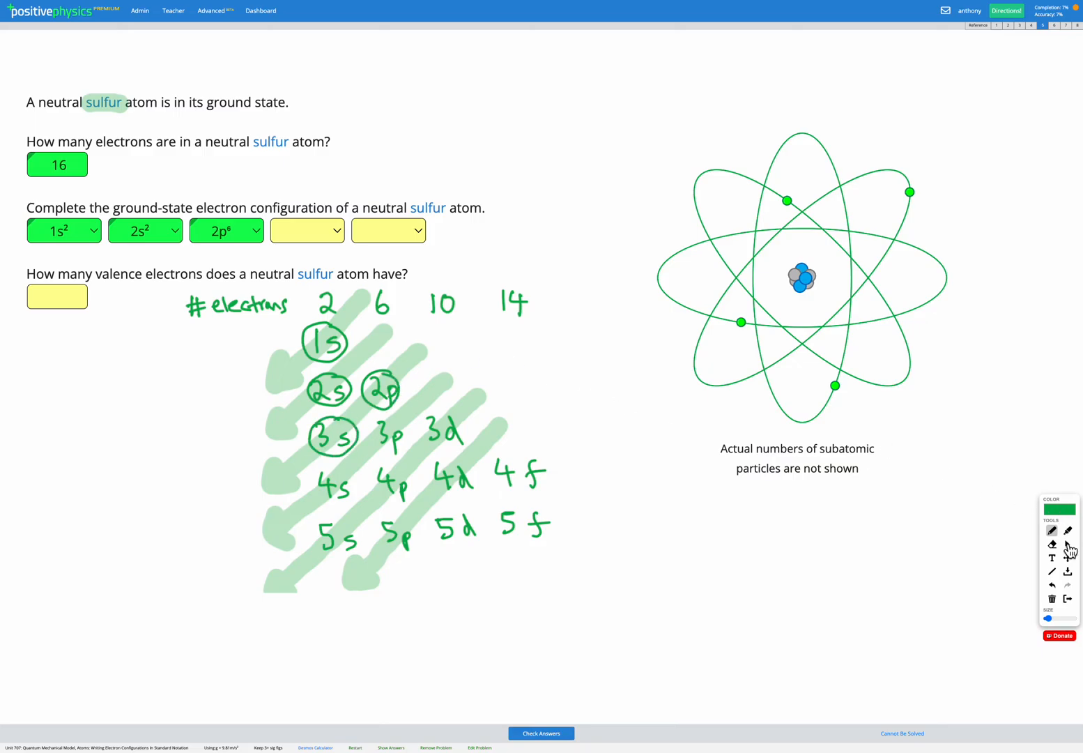
Step: Choose 3s² in the fourth electron configuration slot
click(307, 231)
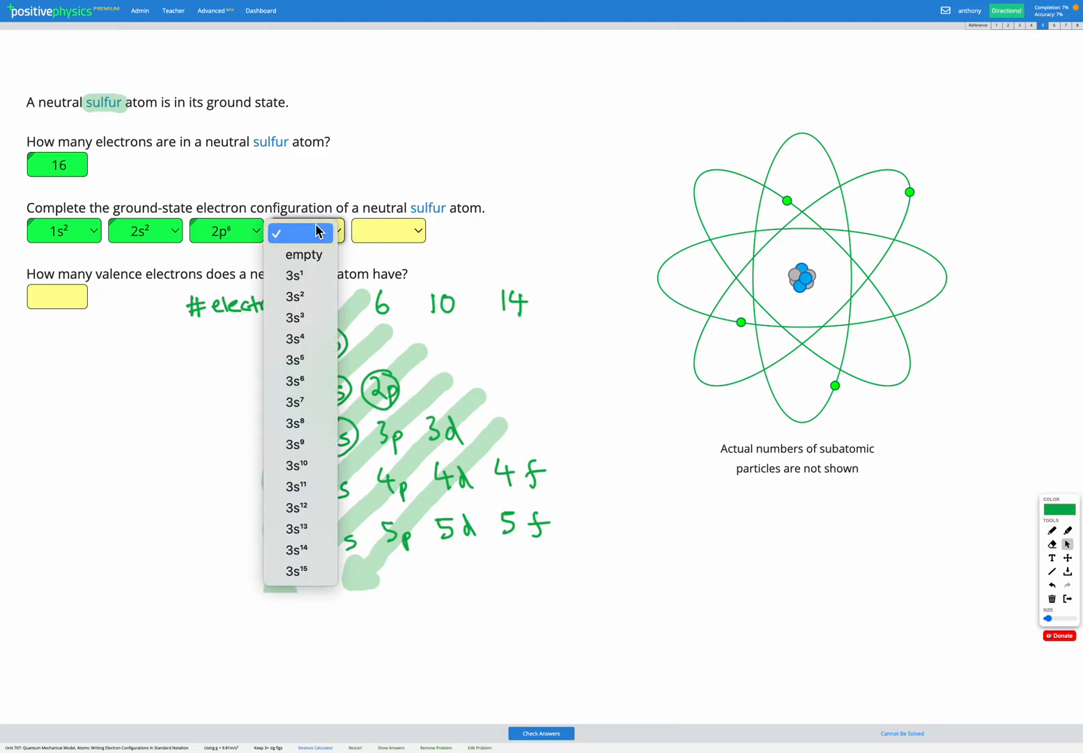
mouse_move(203, 245)
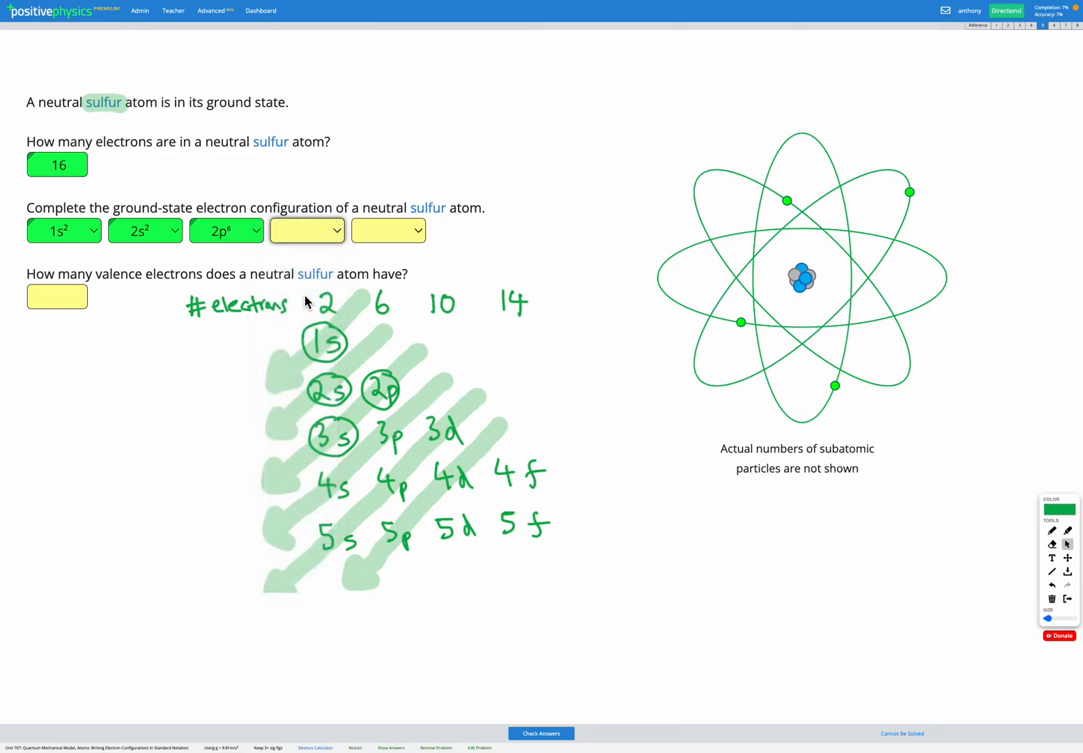
click(307, 230)
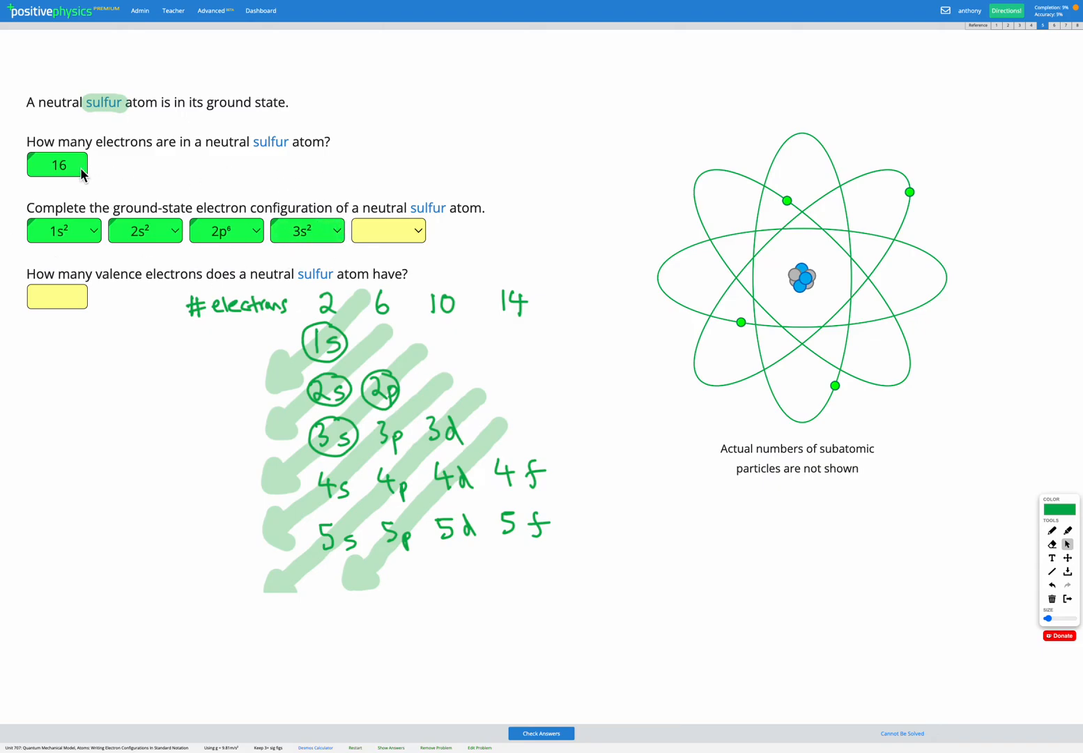
mouse_move(273, 148)
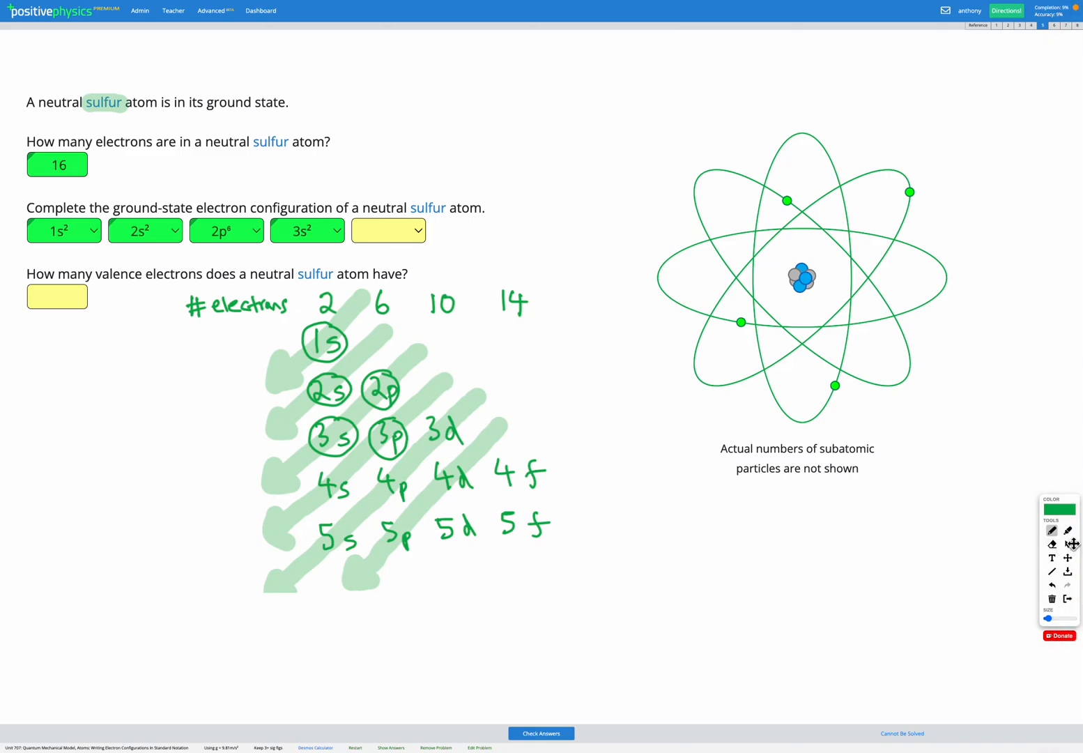
Step: Switch to the pointer tool and pick 3p⁴ for the fifth configuration slot
click(389, 230)
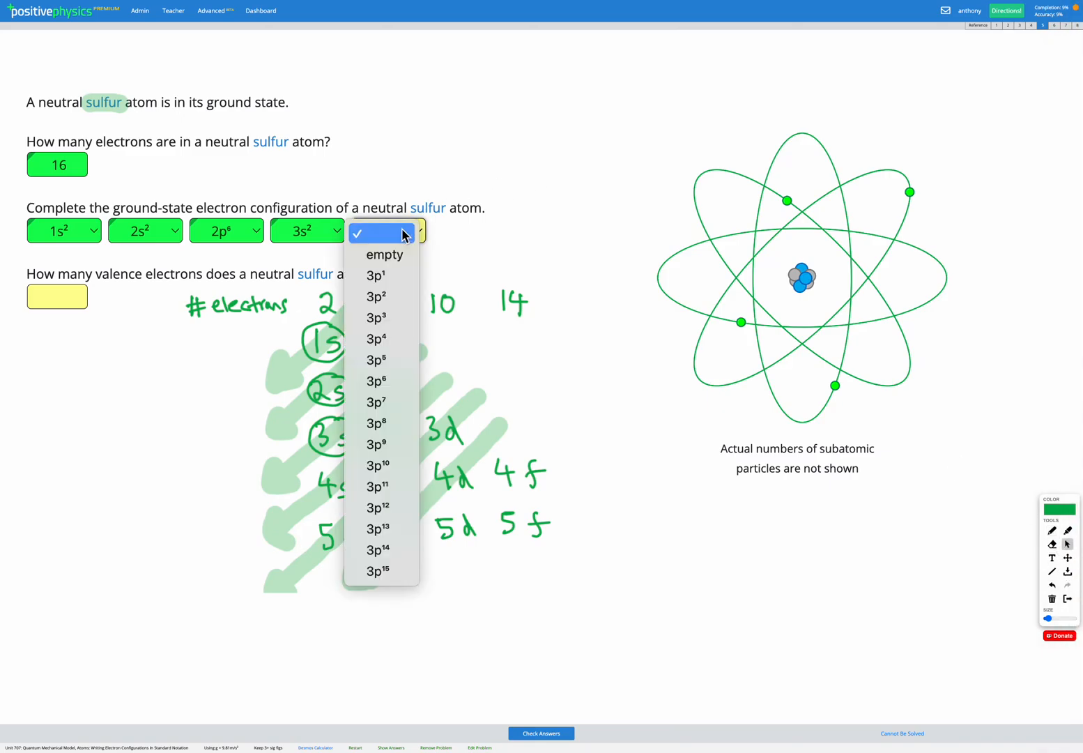
click(376, 338)
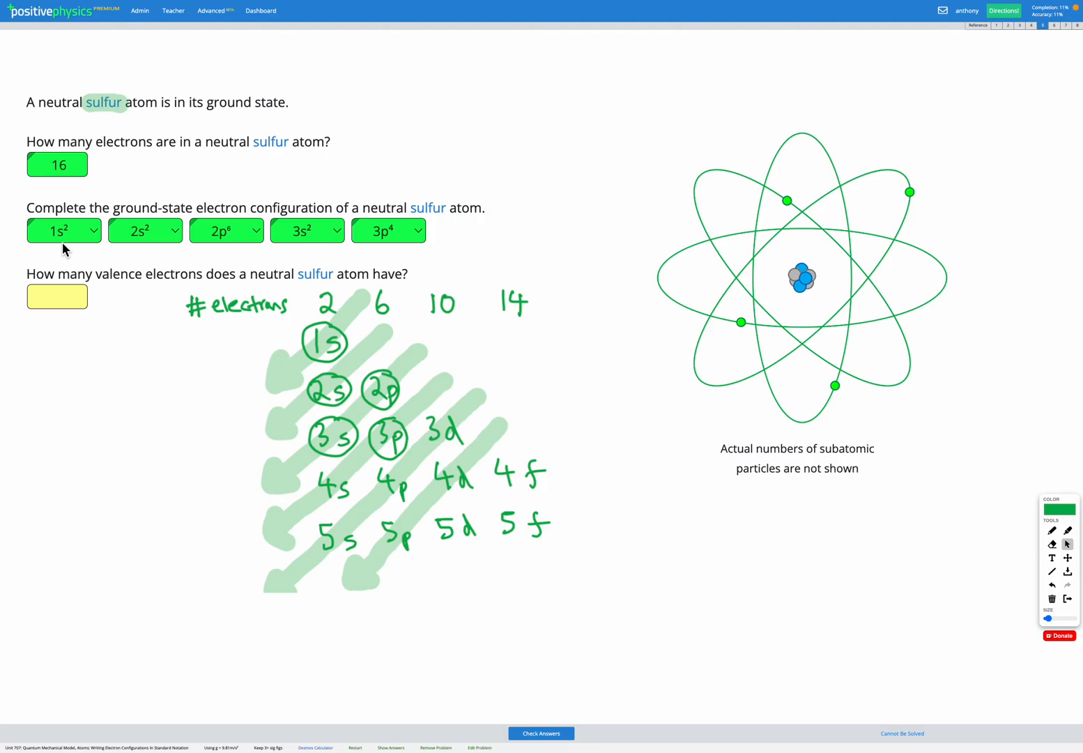
mouse_move(323, 281)
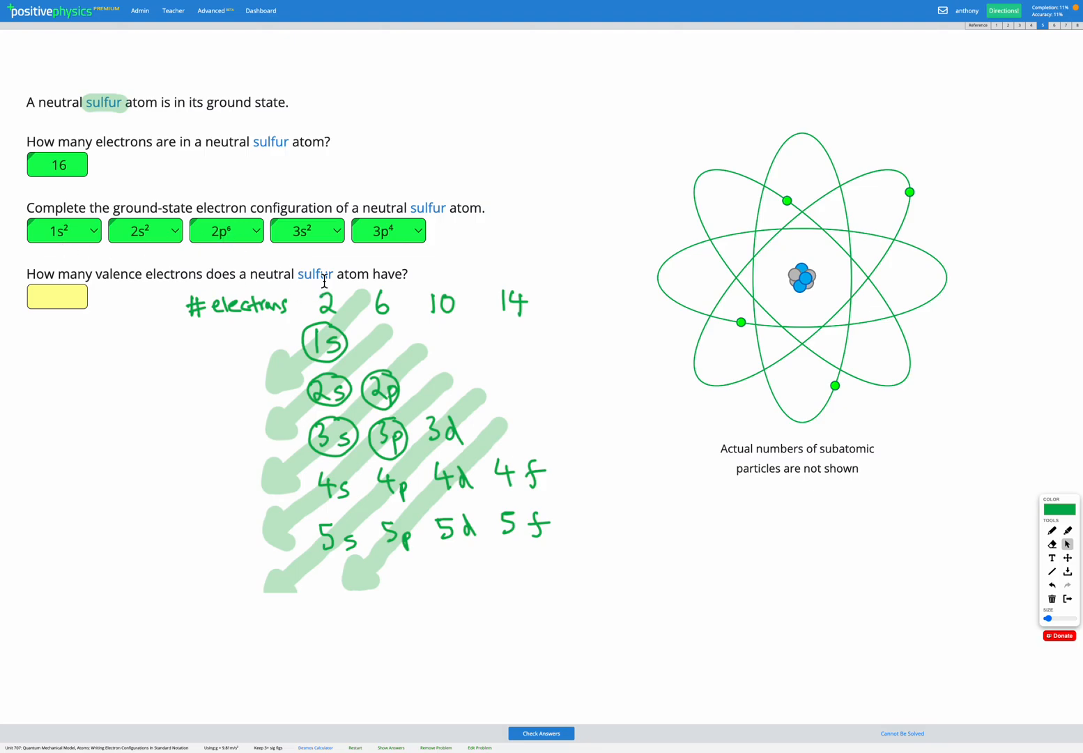
mouse_move(57, 246)
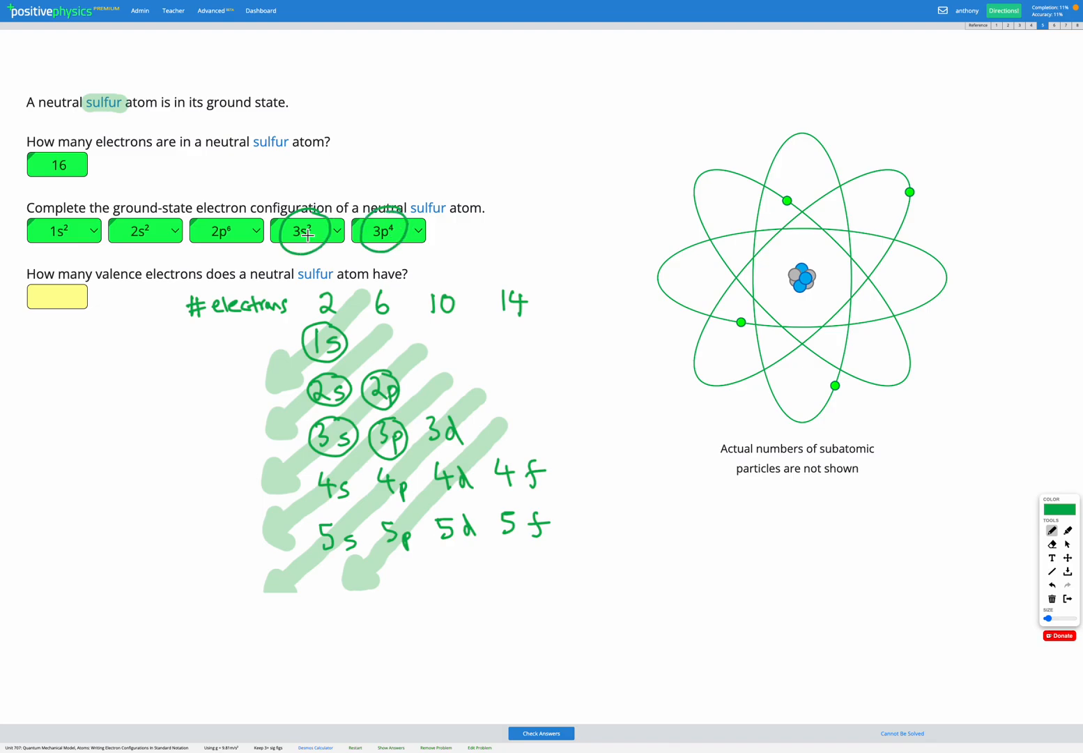
mouse_move(306, 230)
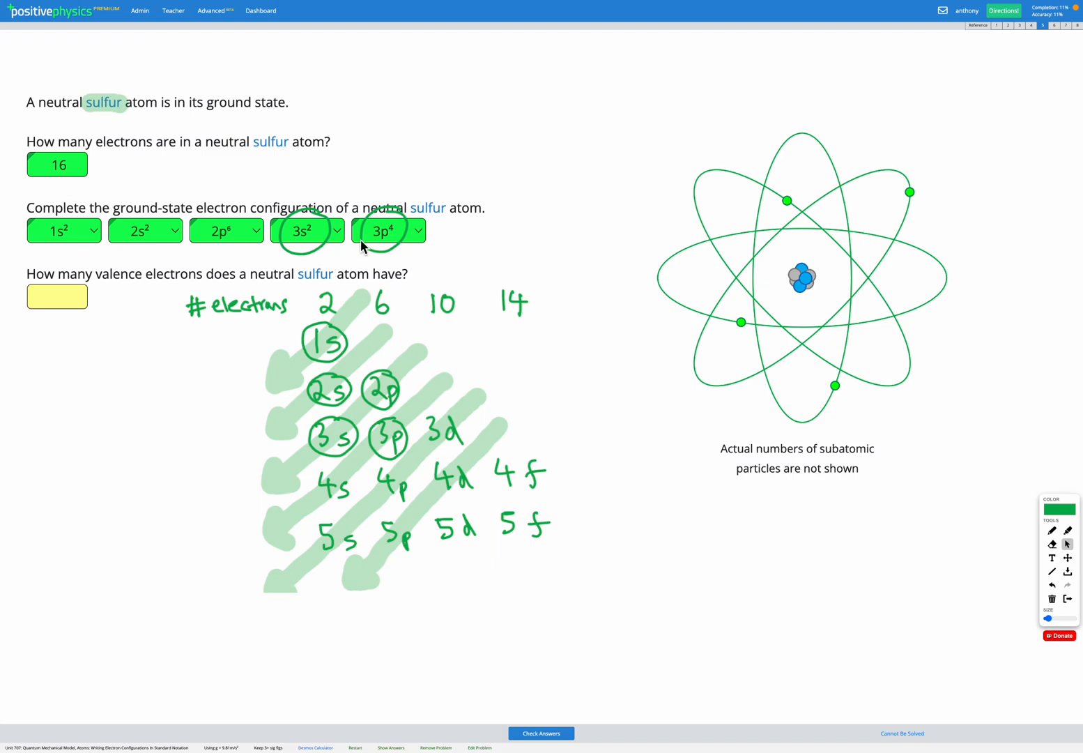
Step: Switch to the pointer and select the valence electrons answer box
click(58, 296)
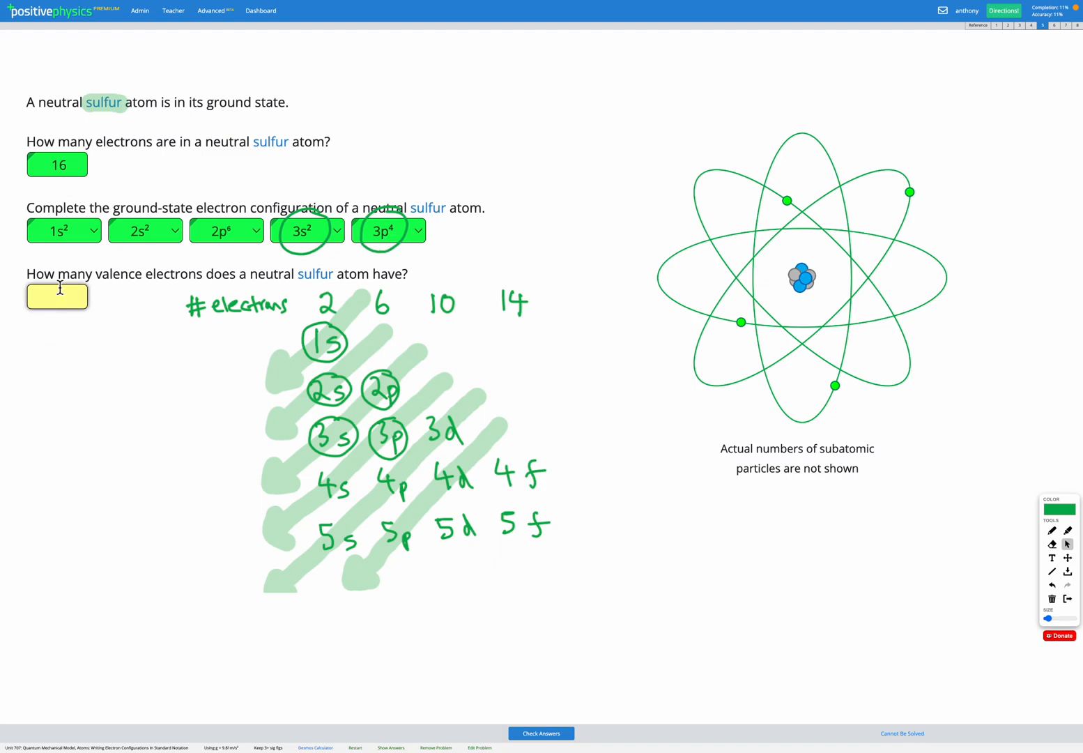